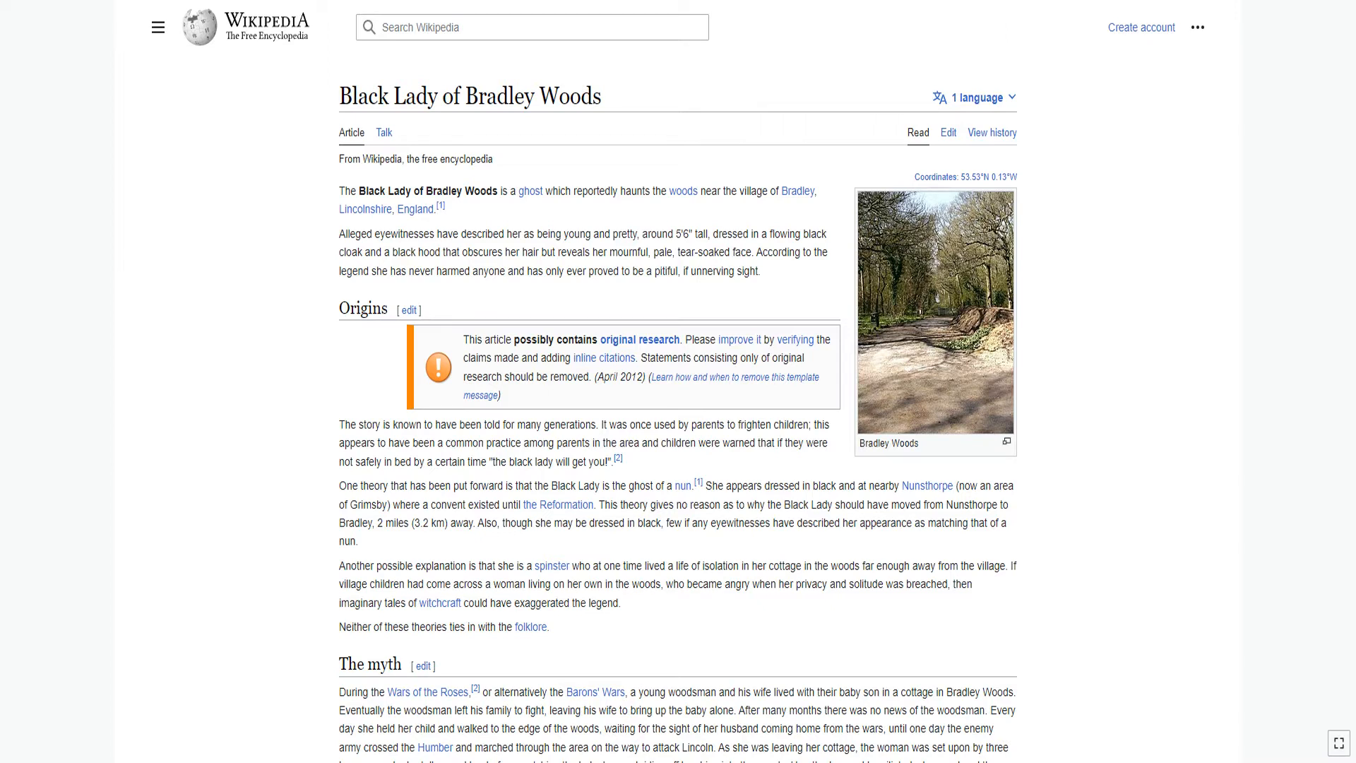
{"action": "scroll", "scroll_direction": "down", "scroll_amount": 3}
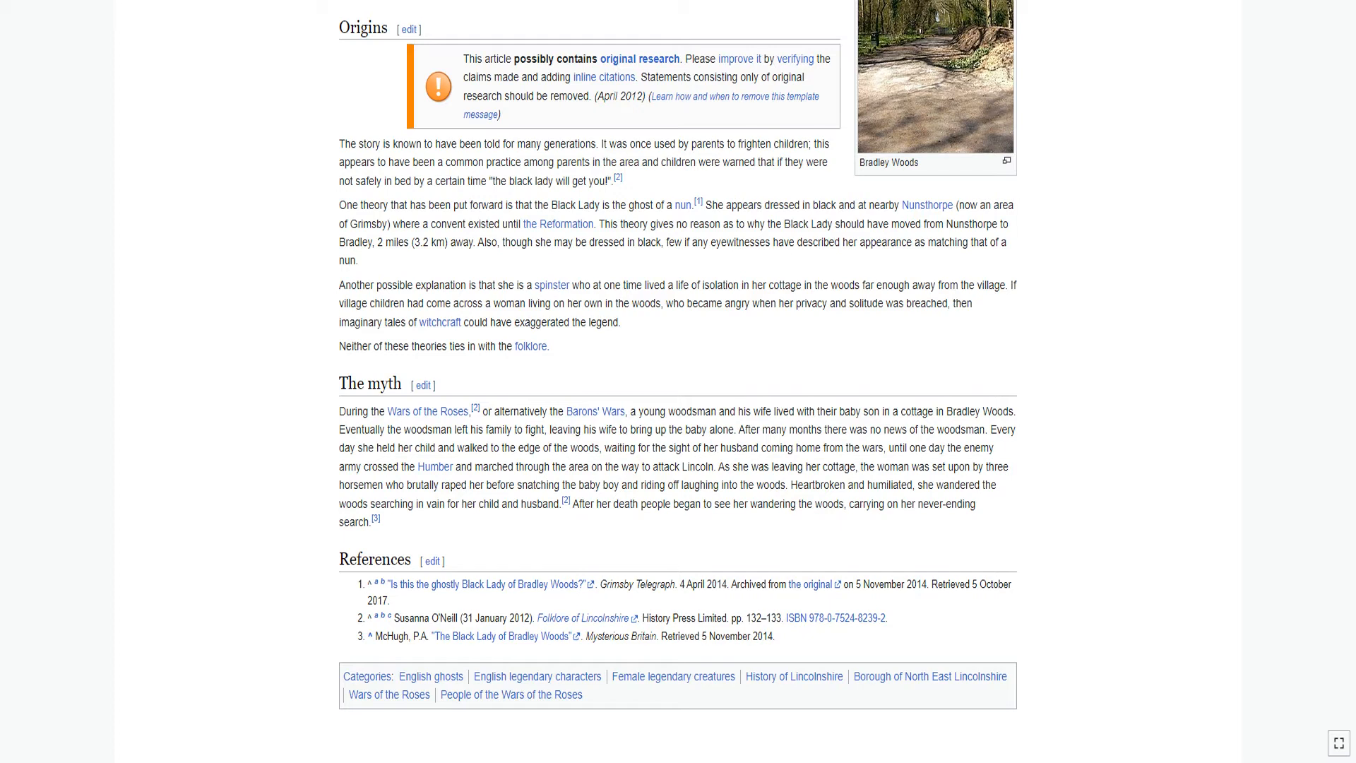
{"action": "scroll", "scroll_direction": "down", "scroll_amount": 3}
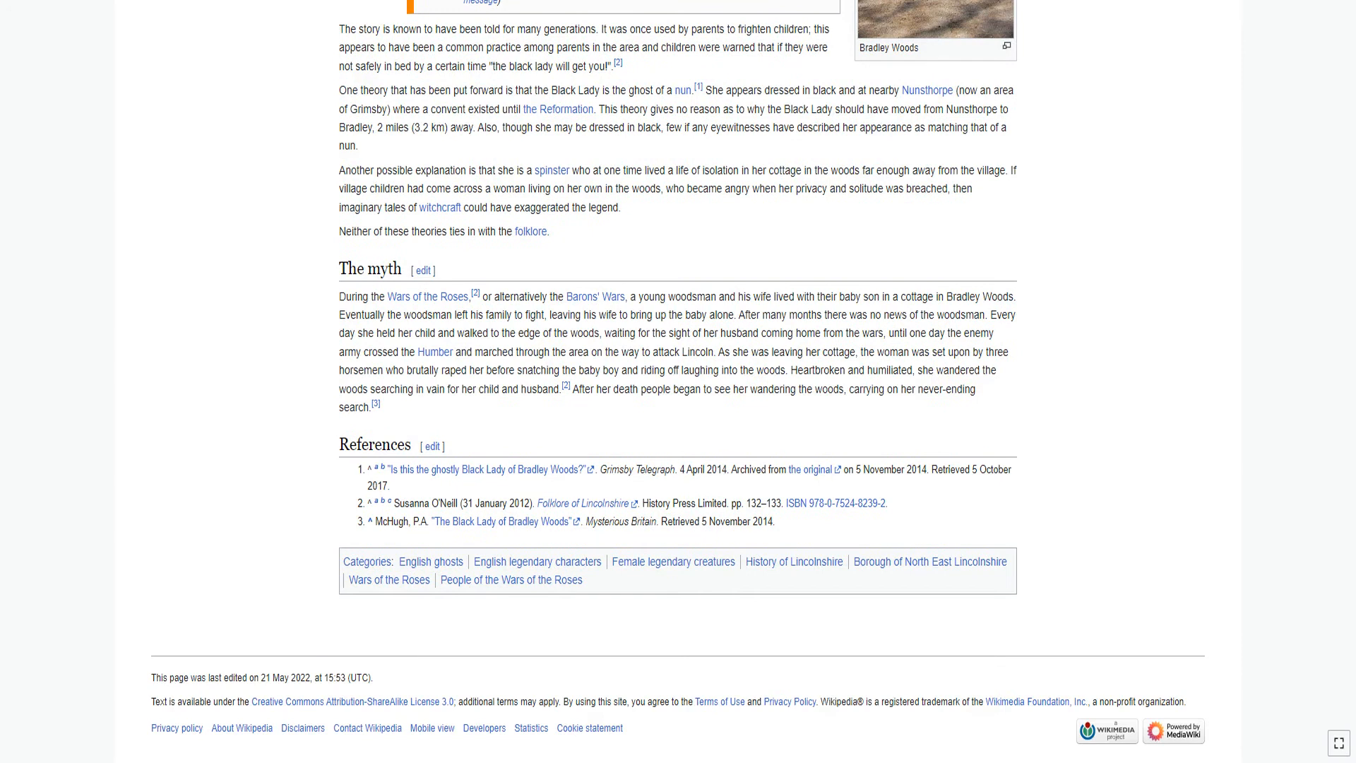